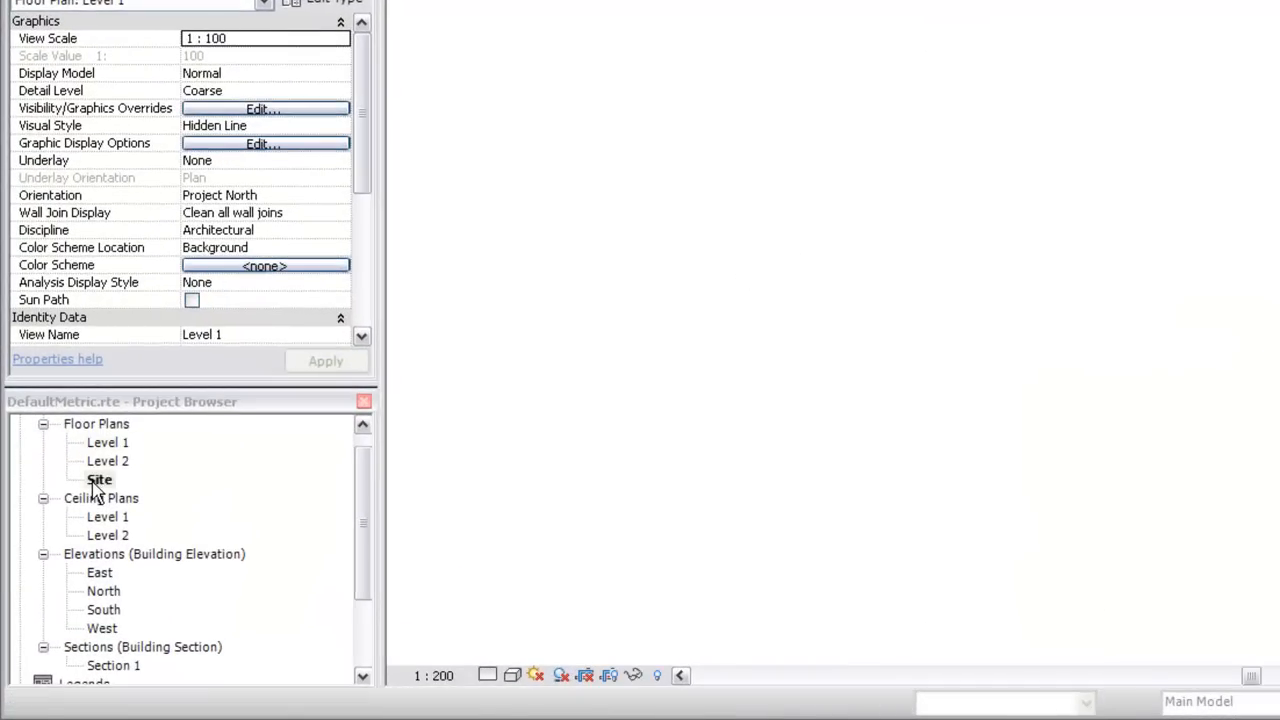
Open the Site floor plan from the Project Browser beside Section 1.
{"action": "double_click", "coordinate": [97, 480]}
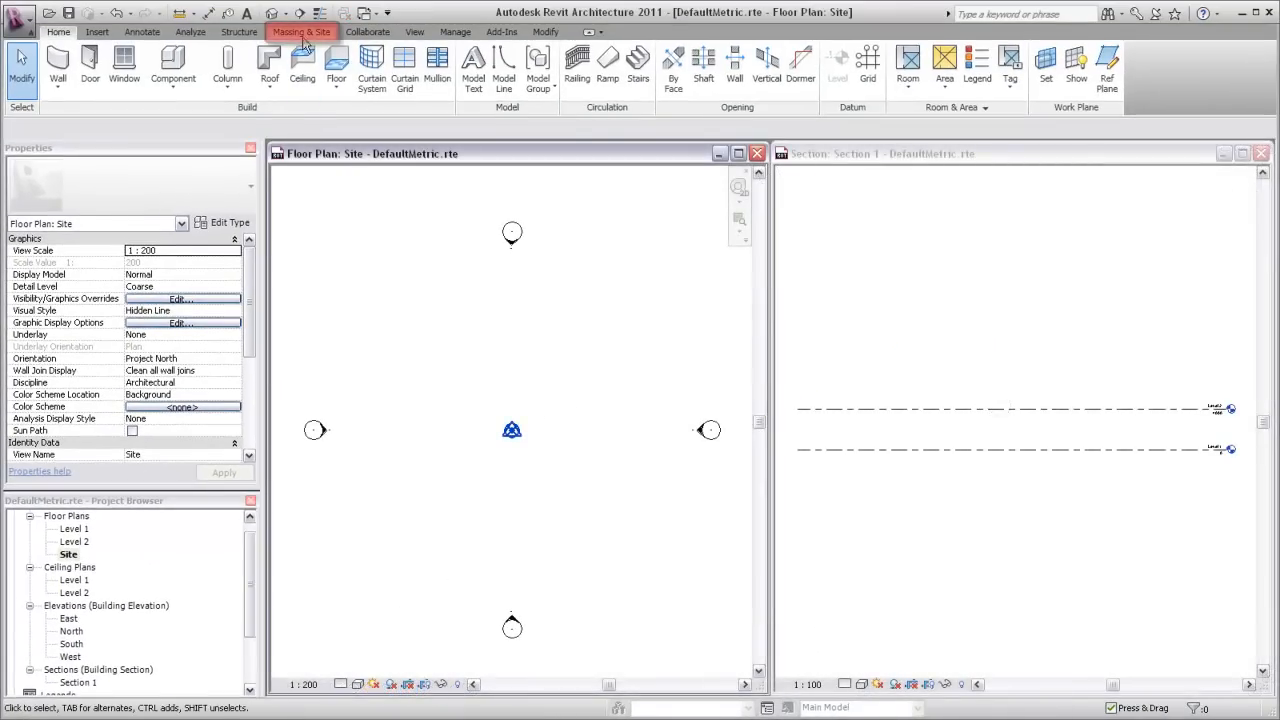
Start a new Toposurface from Massing & Site, entering Edit Surface mode.
{"action": "left_click", "coordinate": [301, 33]}
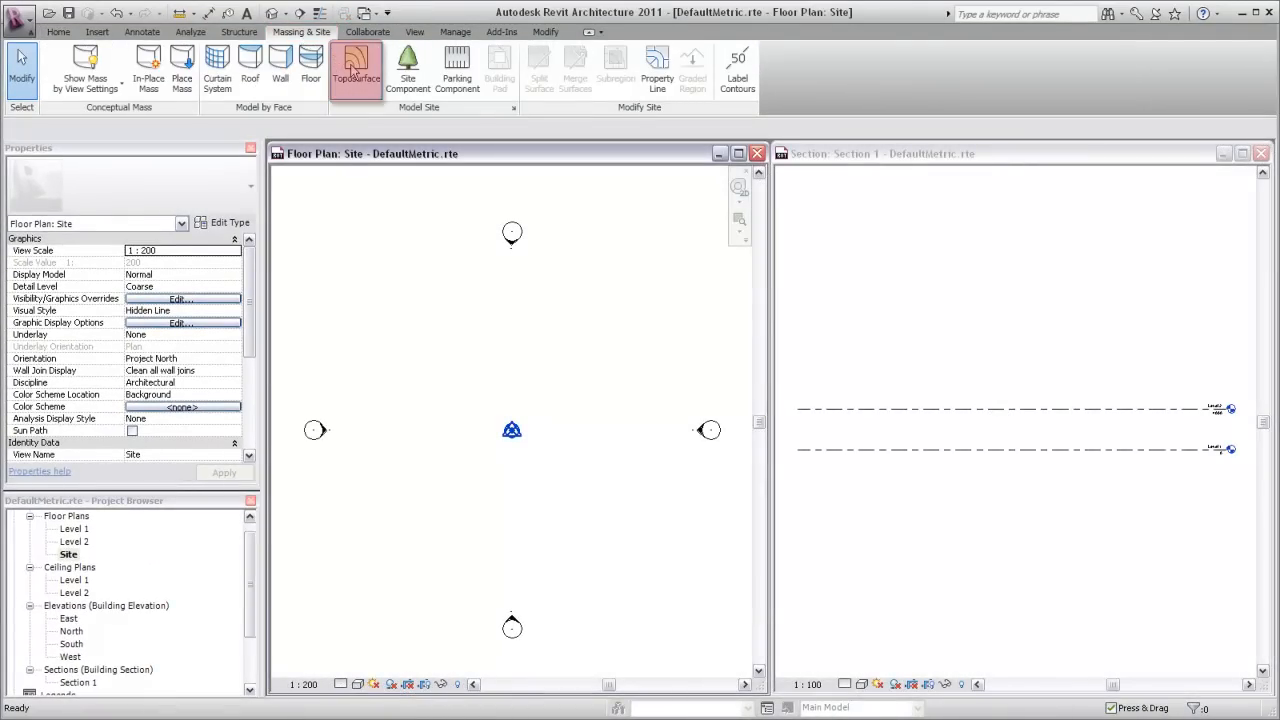
{"action": "left_click", "coordinate": [355, 70]}
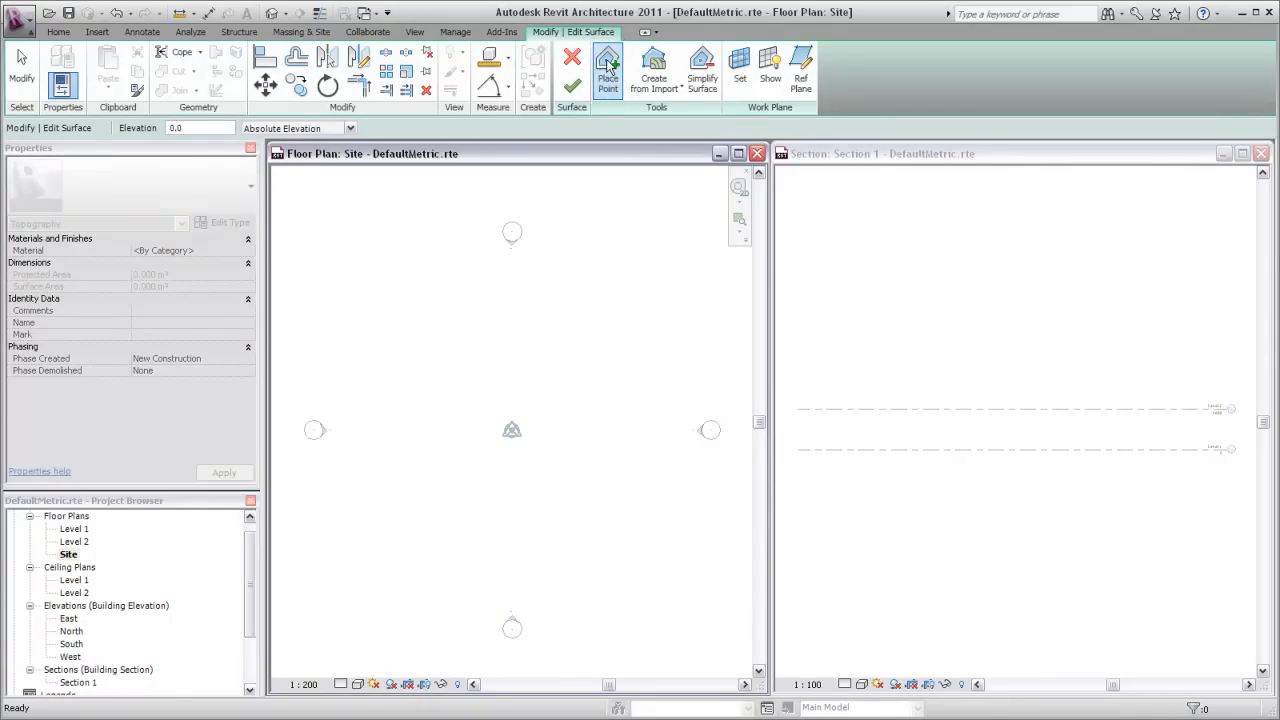
Place surface points at elevation 0, then set Elevation to 6000 for the next point.
{"action": "left_click", "coordinate": [604, 72]}
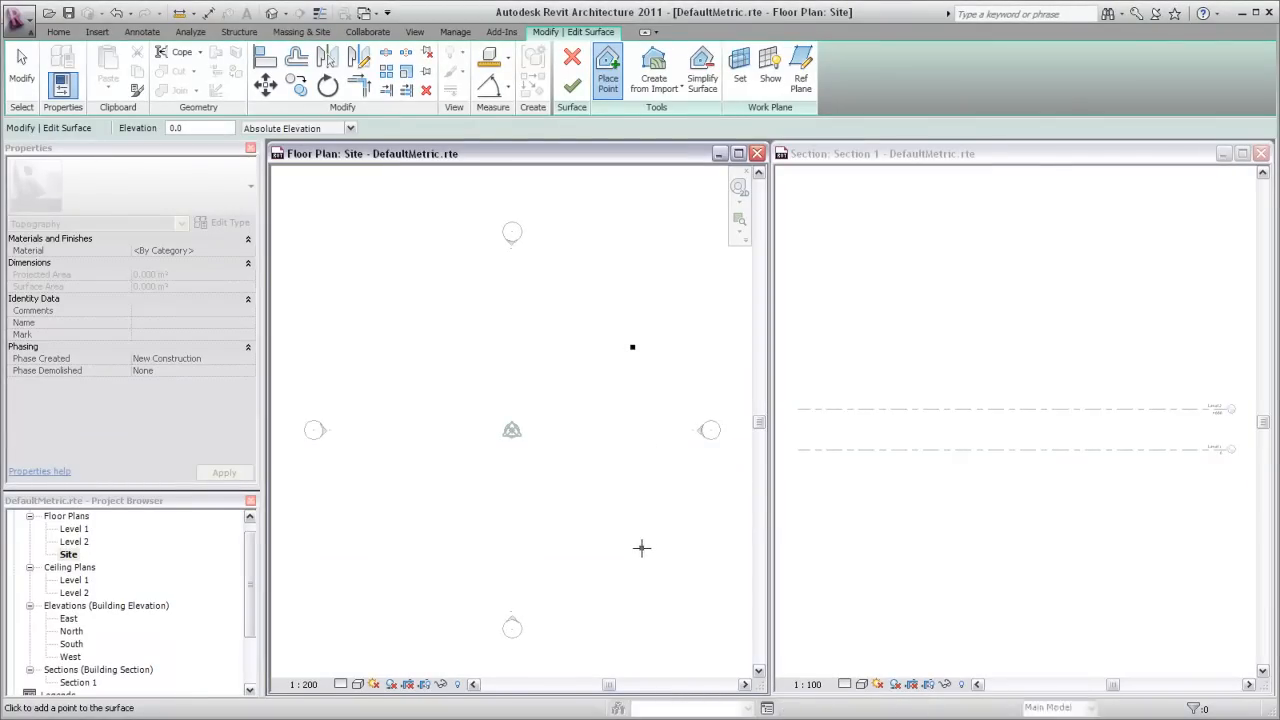
{"action": "left_click", "coordinate": [640, 548]}
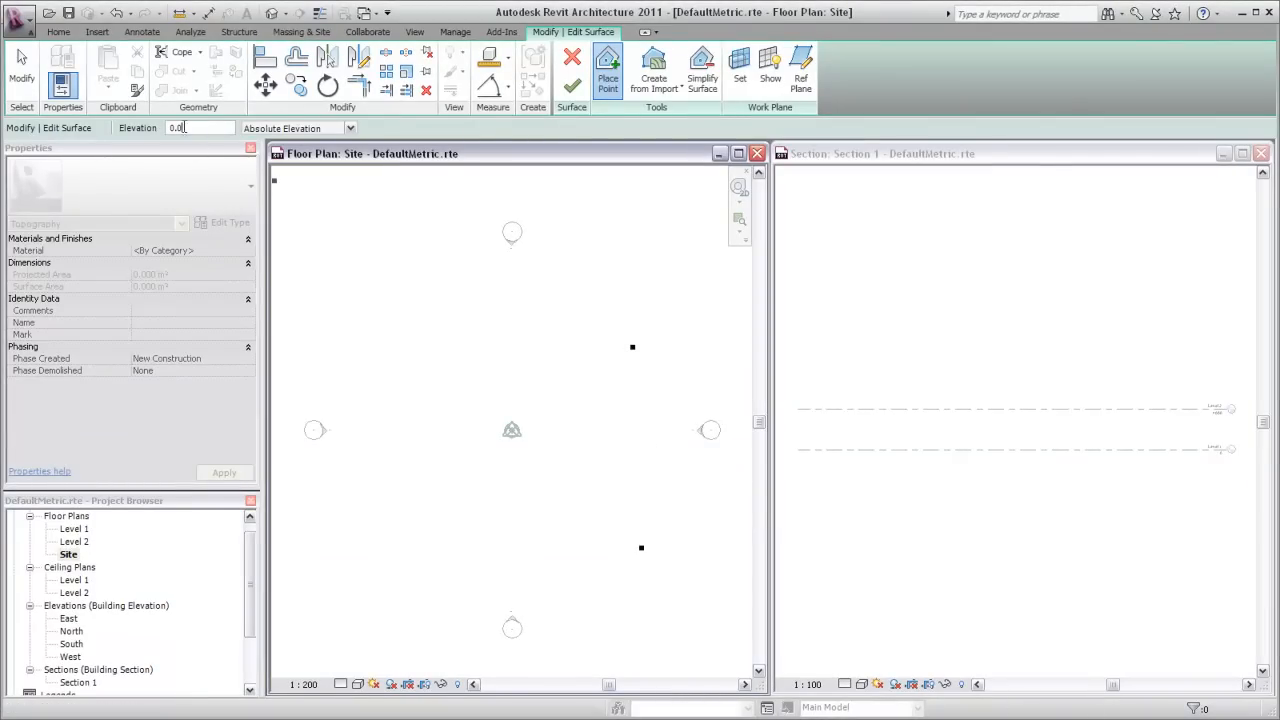
{"action": "type", "text": "6000"}
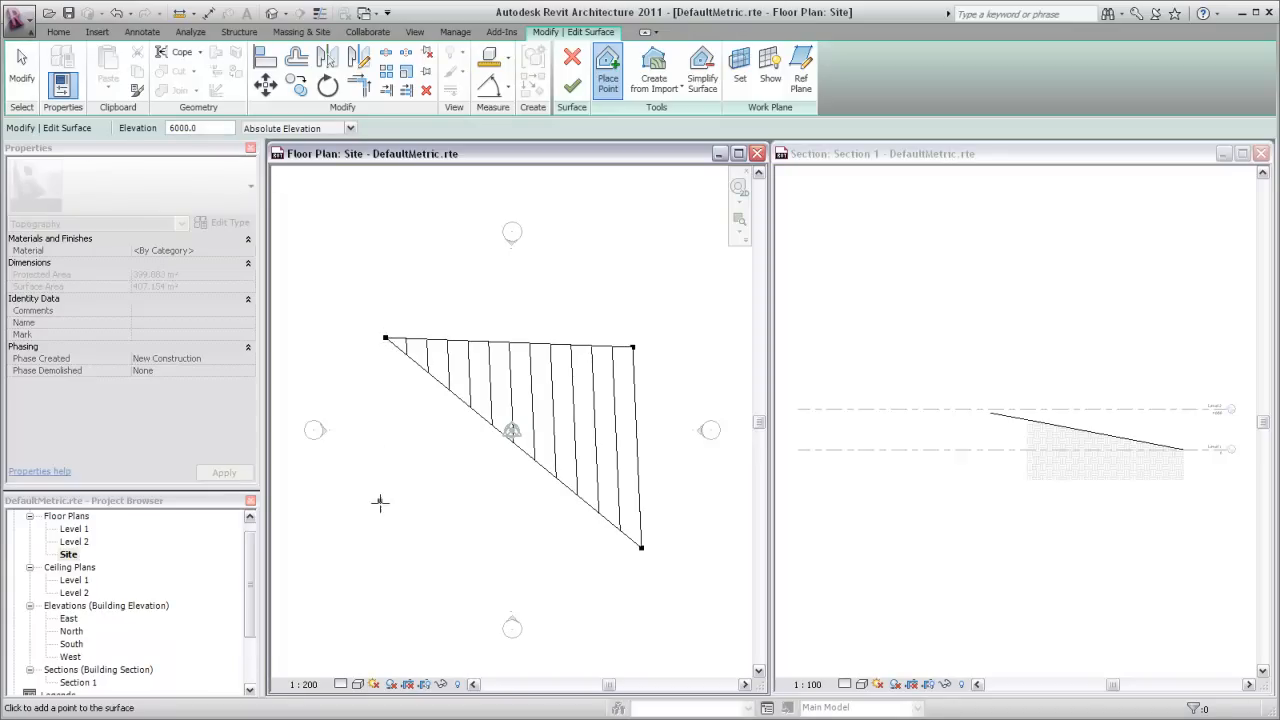
{"action": "mouse_move", "coordinate": [380, 569]}
{"action": "type", "text": "1500"}
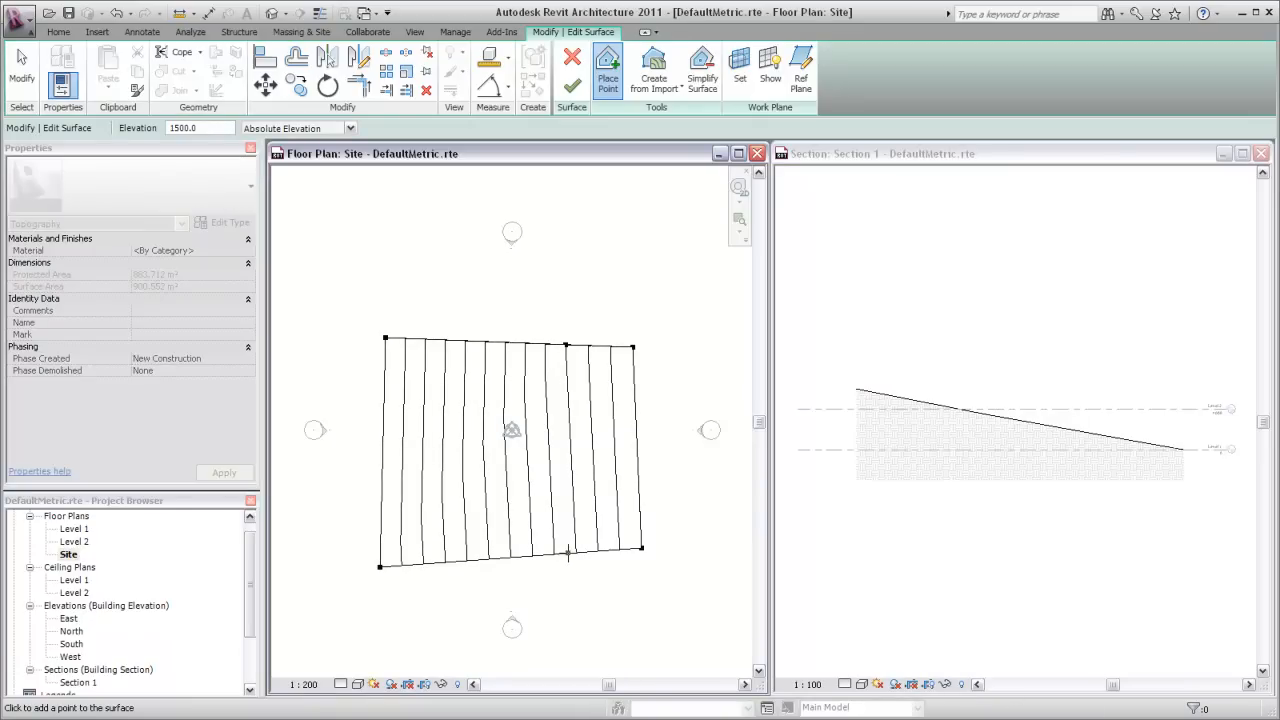
Add a point at elevation 2000 on the top edge and finish the surface.
{"action": "type", "text": "2000"}
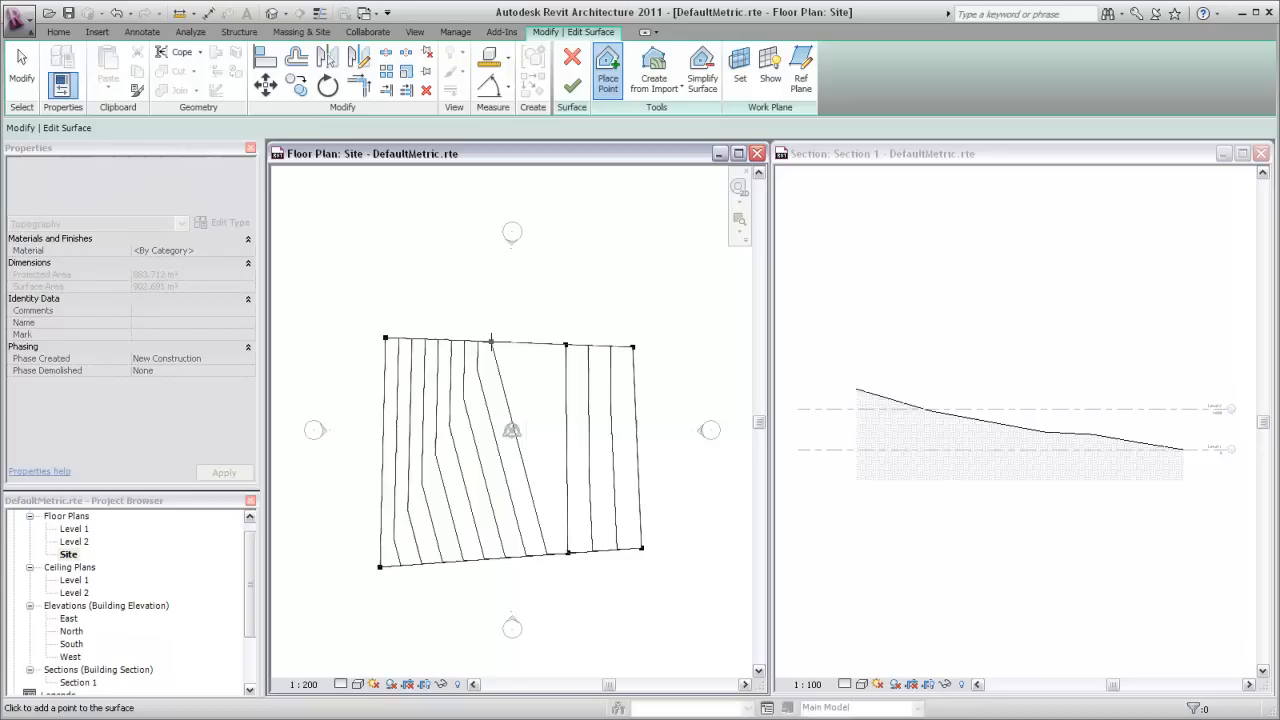
{"action": "left_click", "coordinate": [490, 340]}
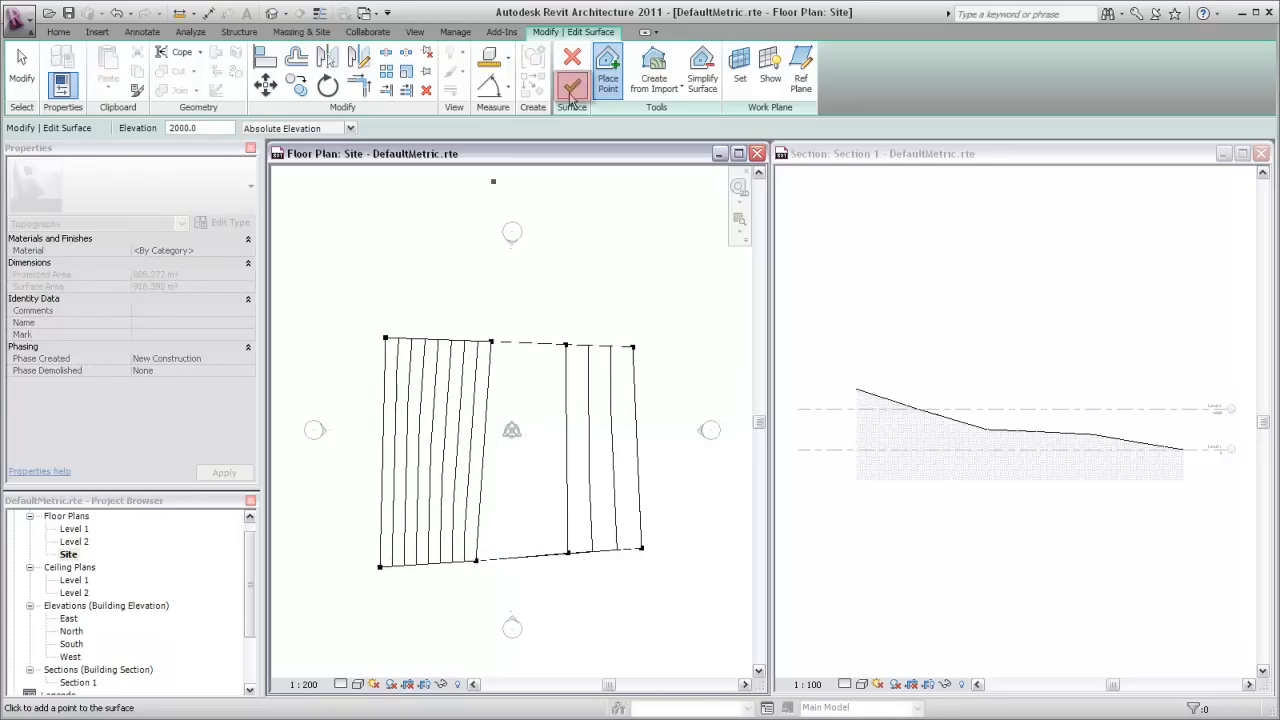
{"action": "left_click", "coordinate": [568, 65]}
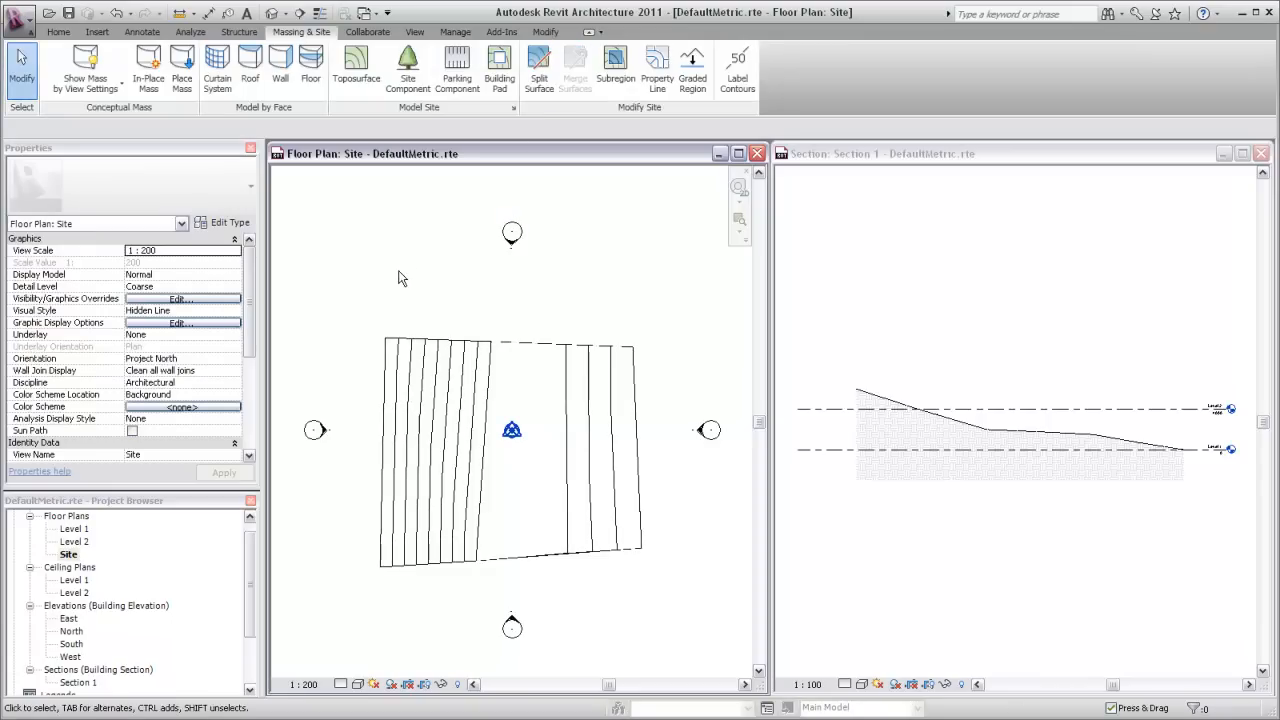
Re-edit the toposurface with extra points at 1500 on the right side and finish it.
{"action": "left_click", "coordinate": [455, 352]}
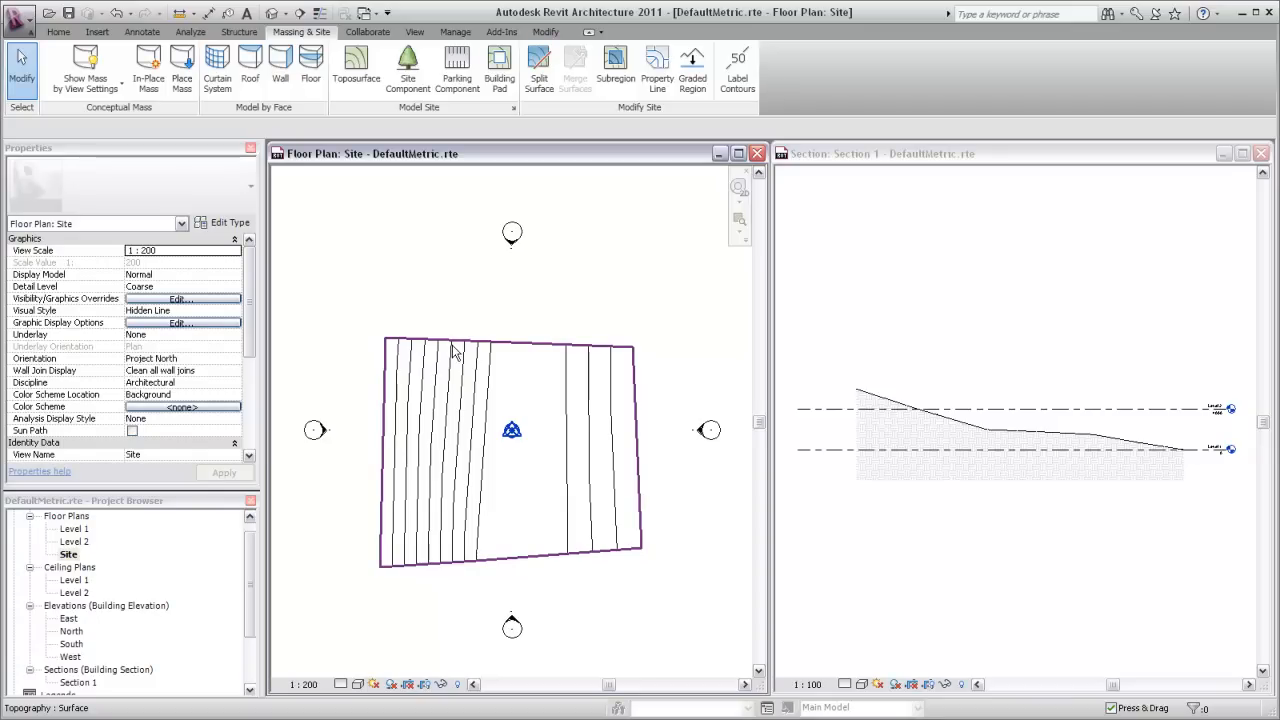
{"action": "left_click", "coordinate": [511, 427]}
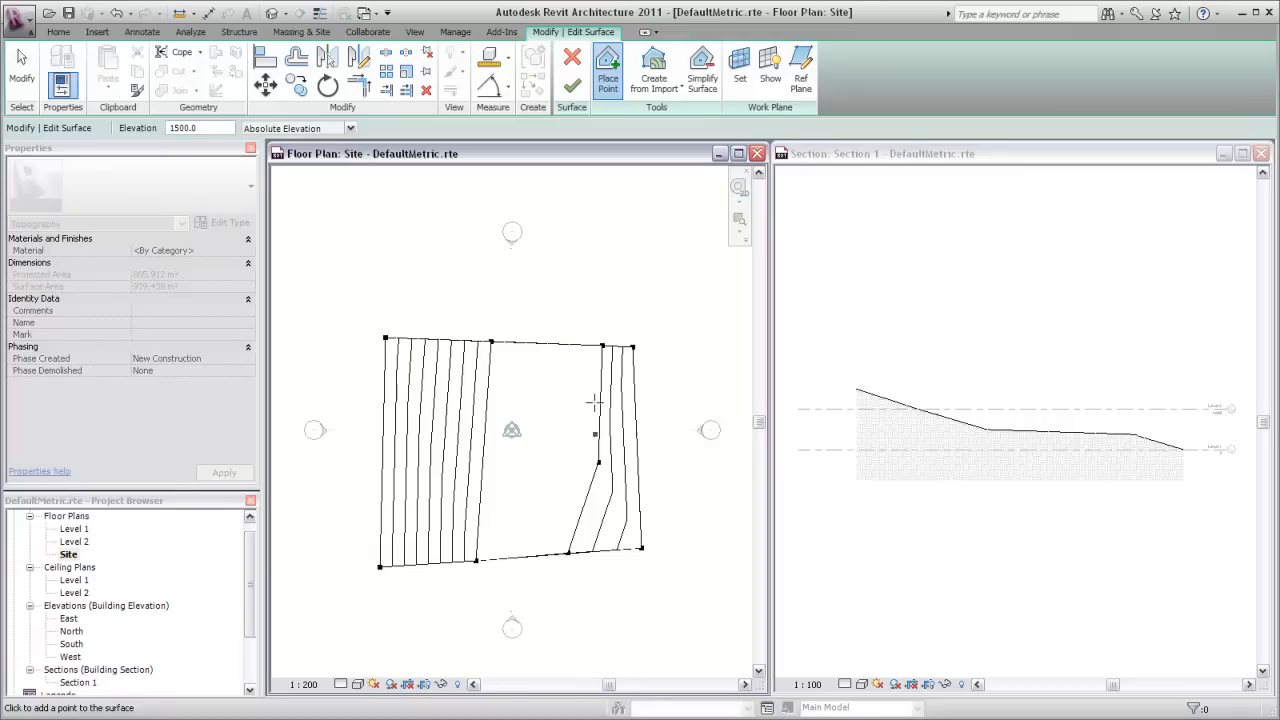
{"action": "mouse_move", "coordinate": [583, 366]}
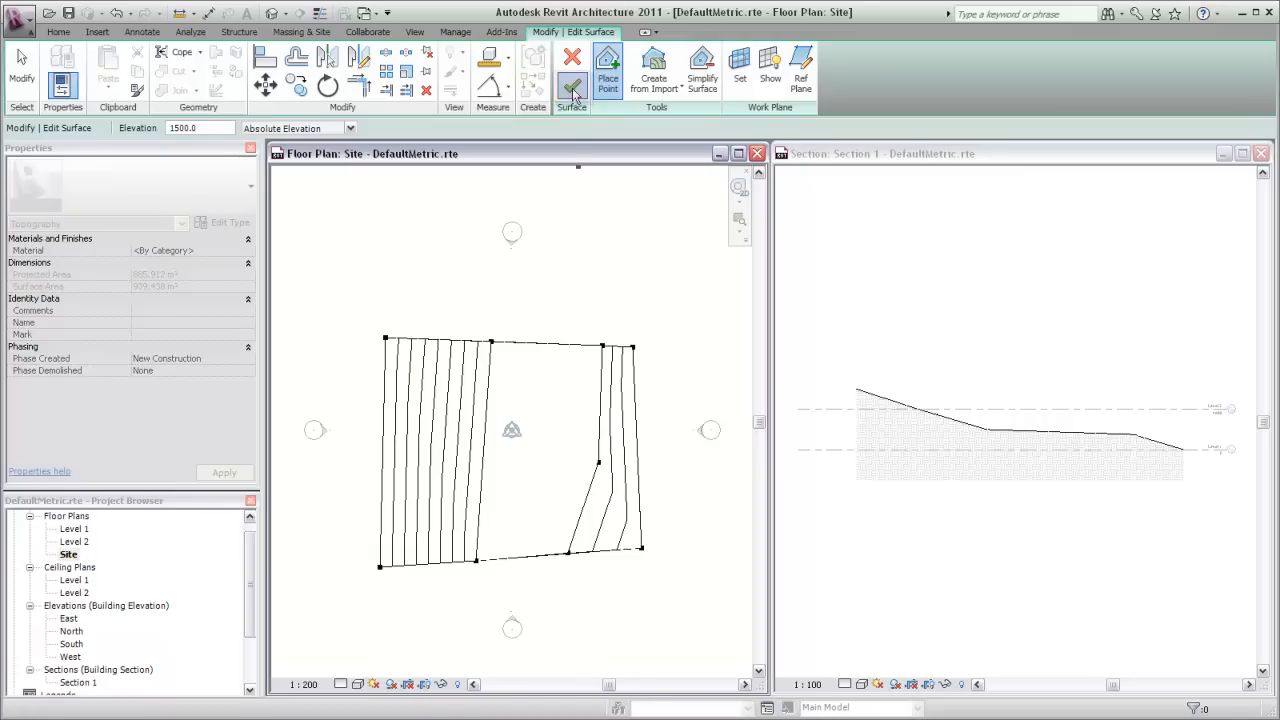
{"action": "left_click", "coordinate": [570, 72]}
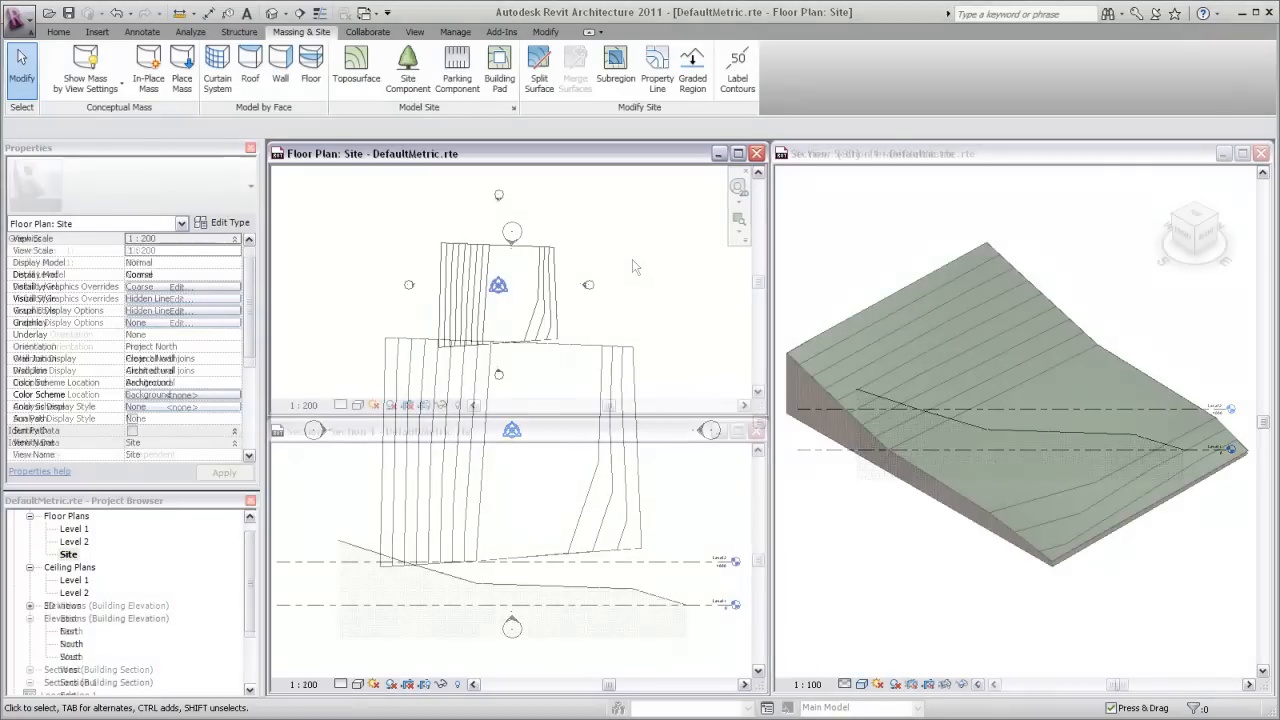